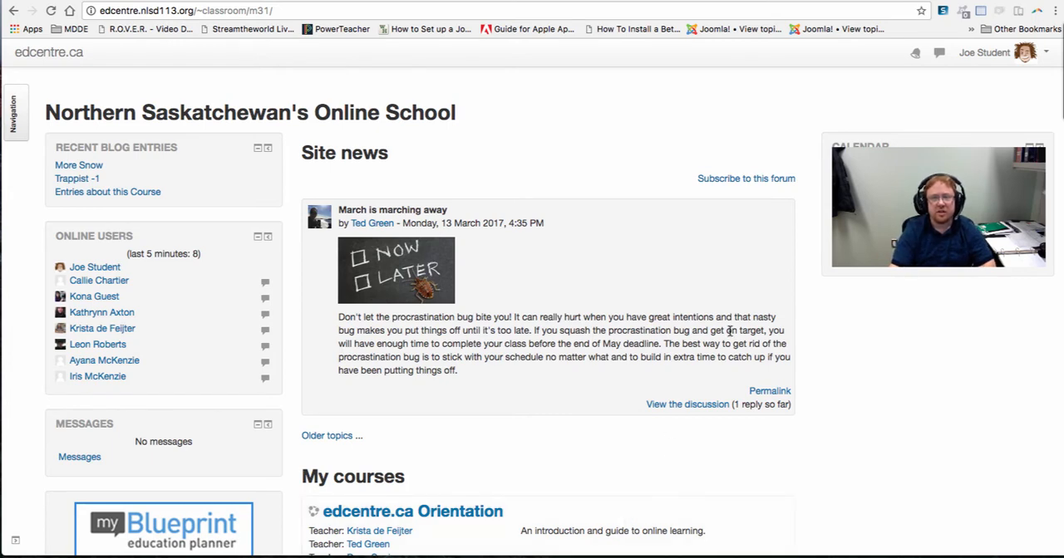
click(1044, 52)
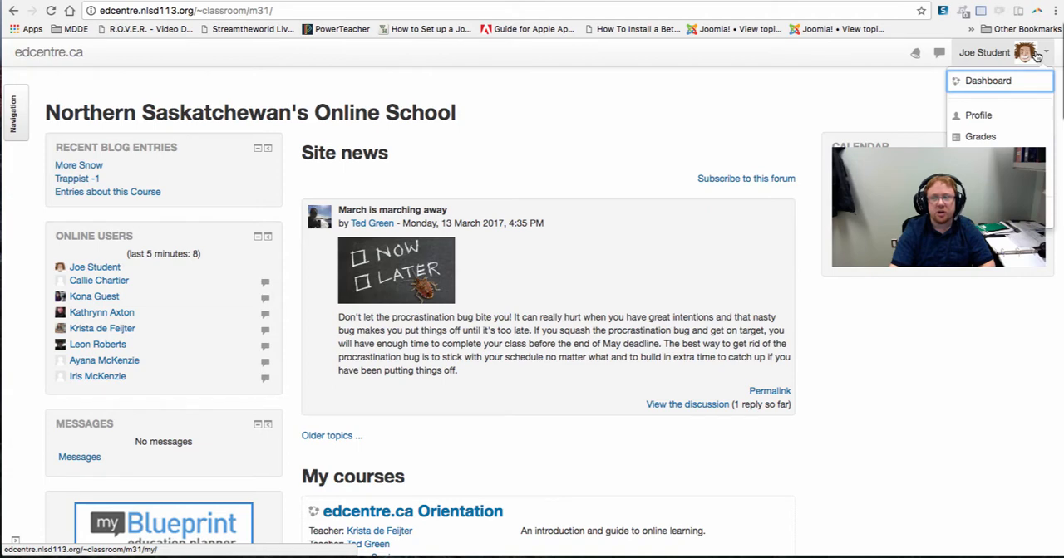
mouse_move(978, 115)
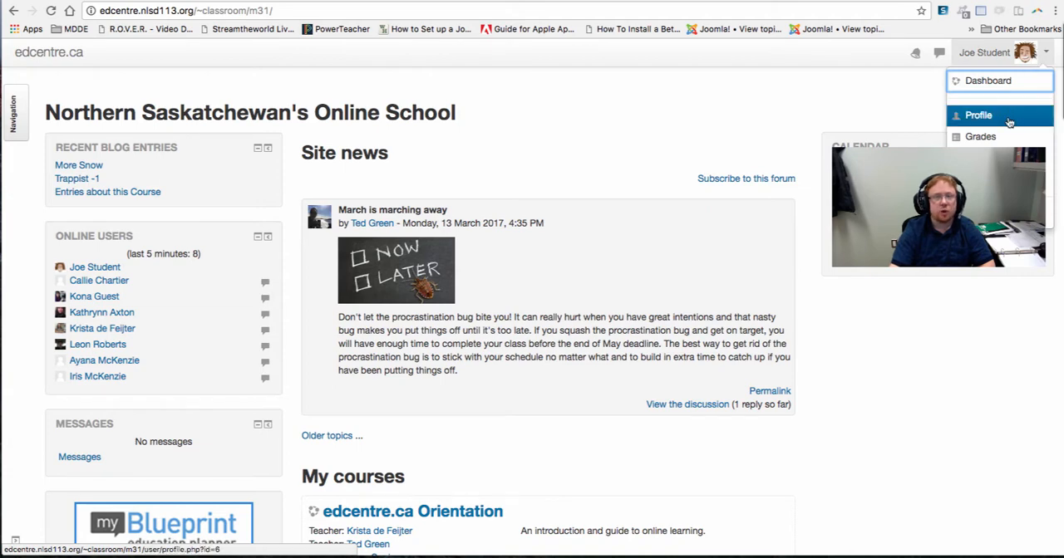
click(978, 115)
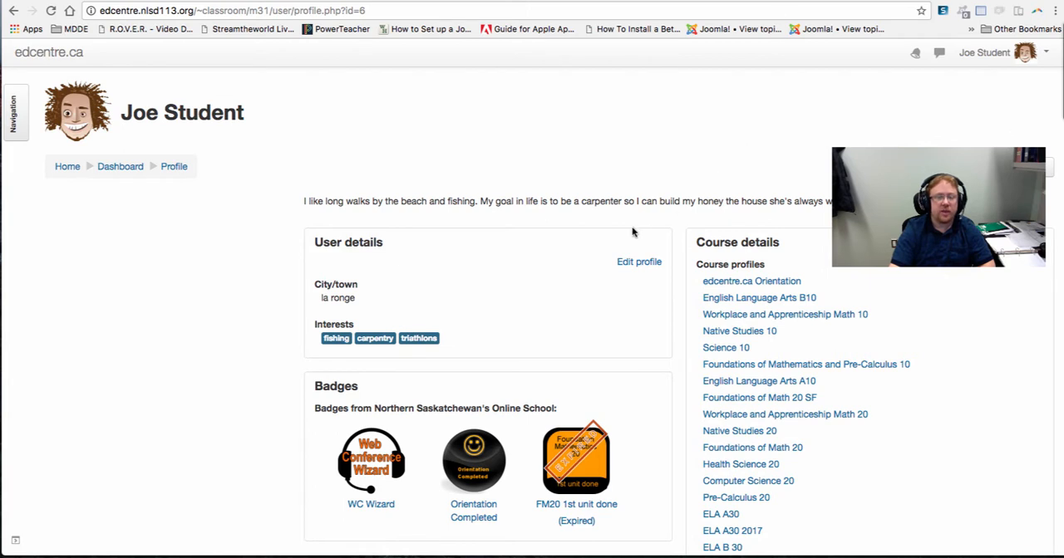
mouse_move(409, 283)
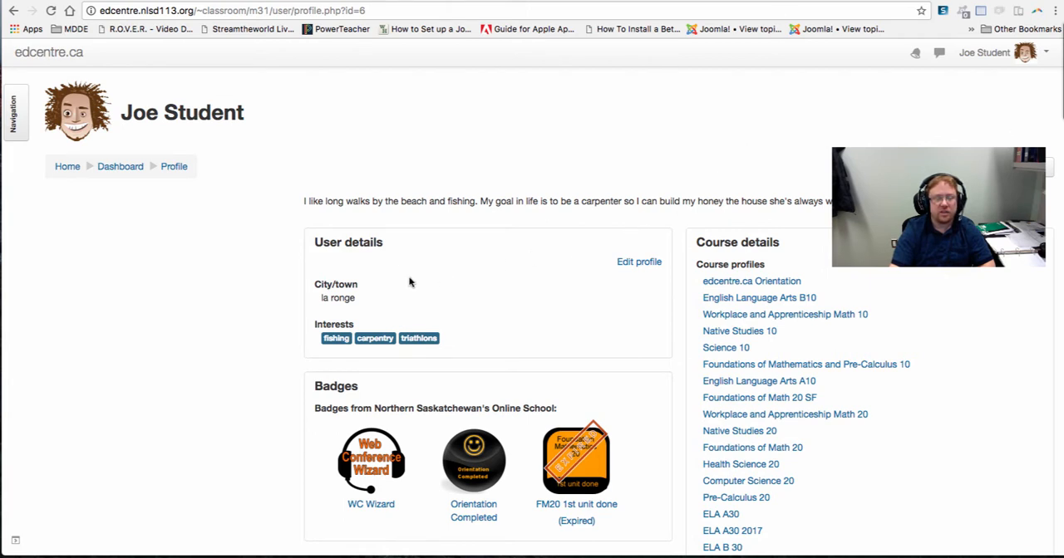
mouse_move(323, 385)
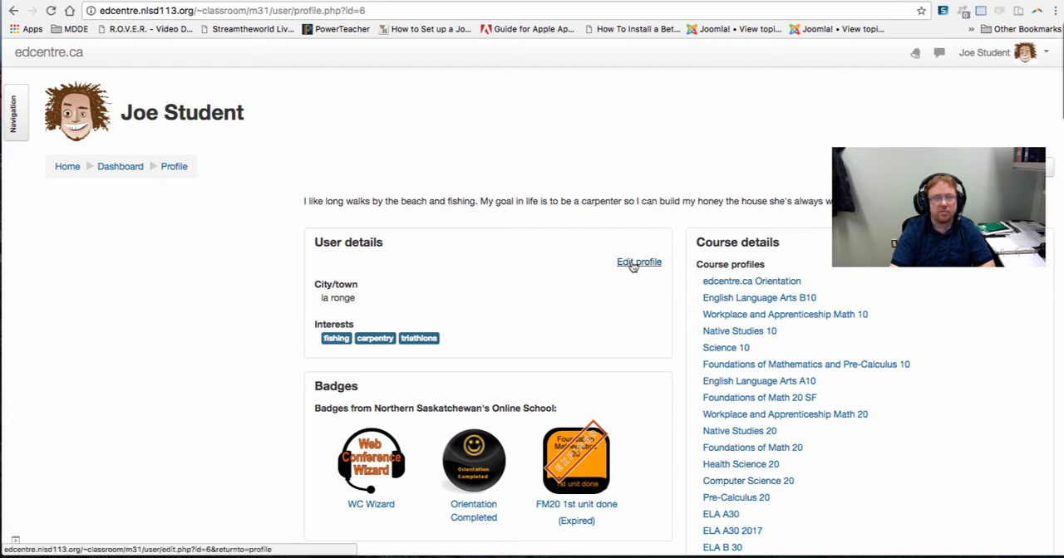
Open the Edit profile form from the User details box.
click(638, 262)
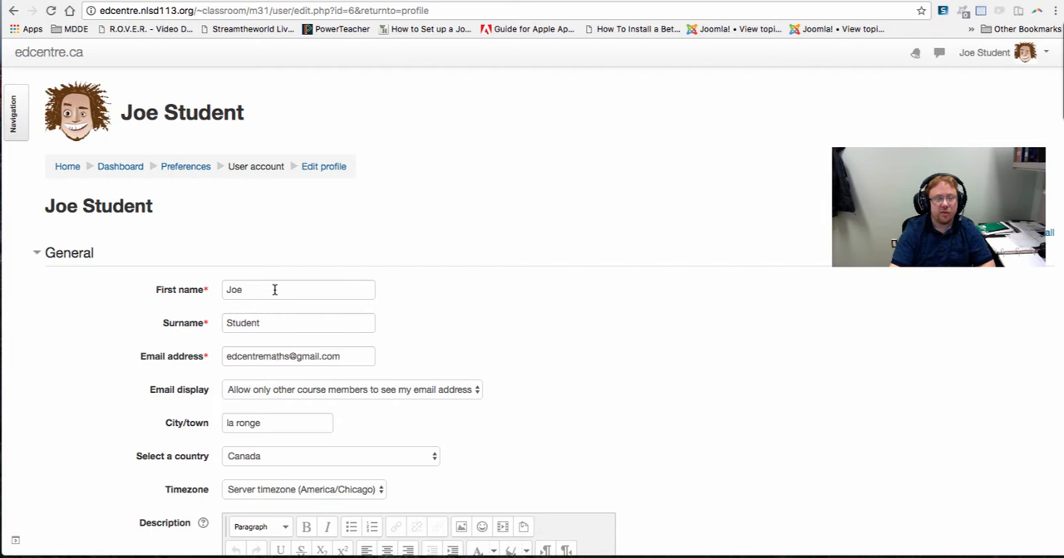
click(297, 322)
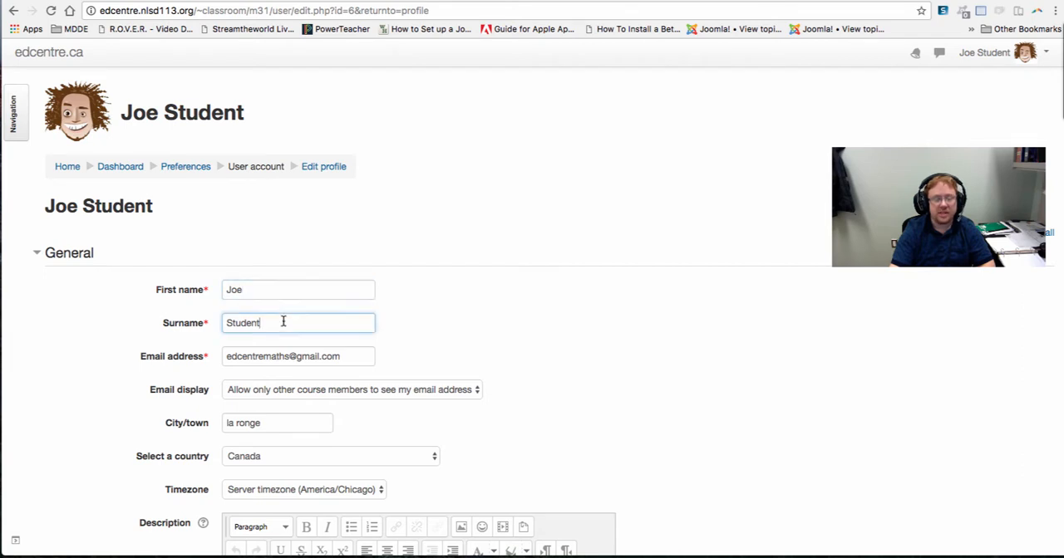
mouse_move(407, 364)
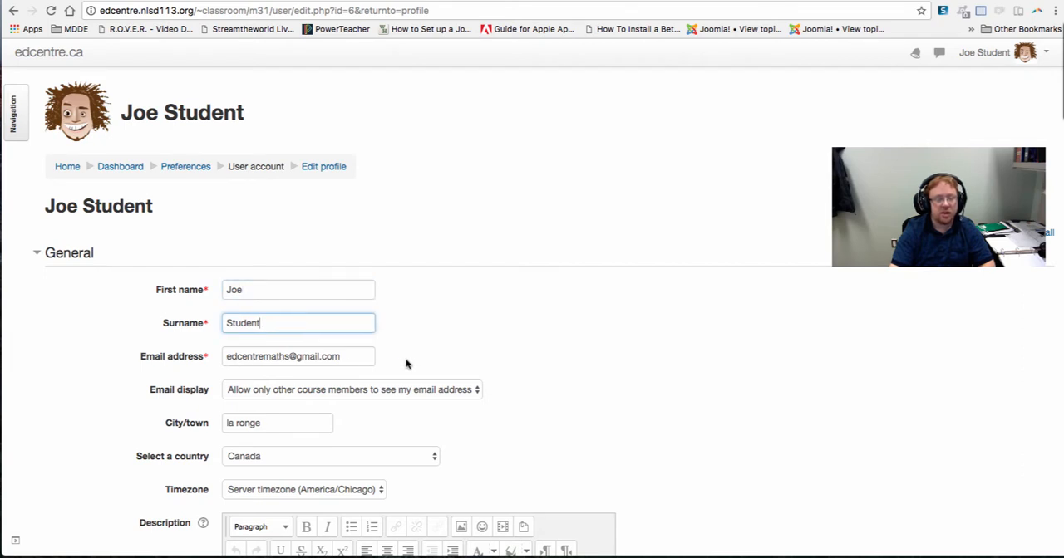
scroll(down, 3)
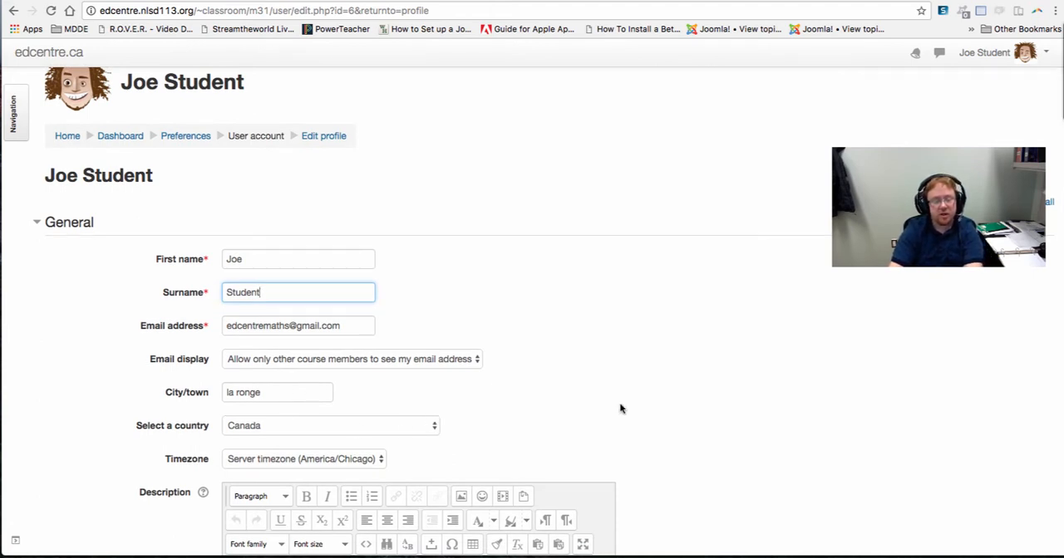
scroll(down, 3)
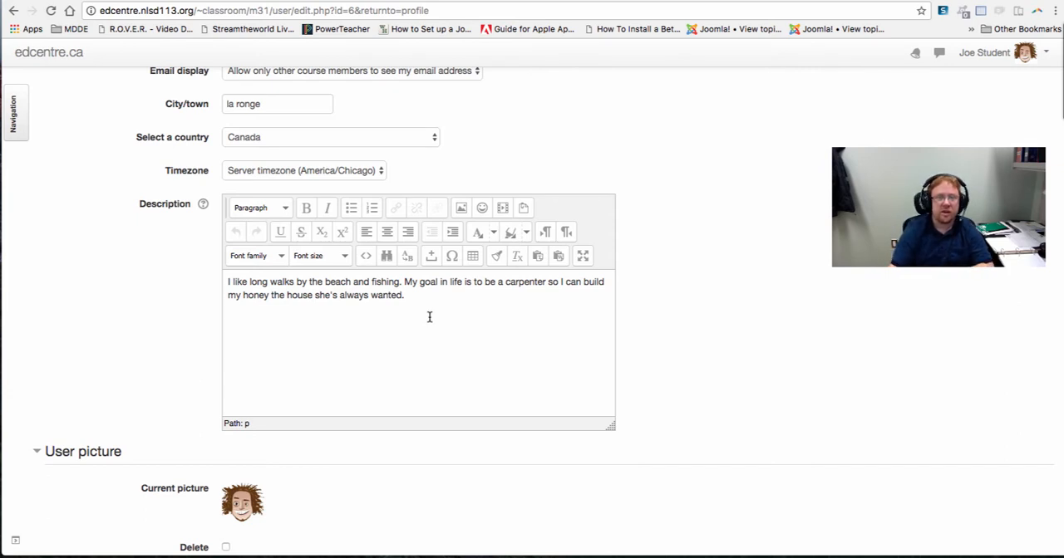
Open the file picker for a new picture in the User picture section.
scroll(down, 3)
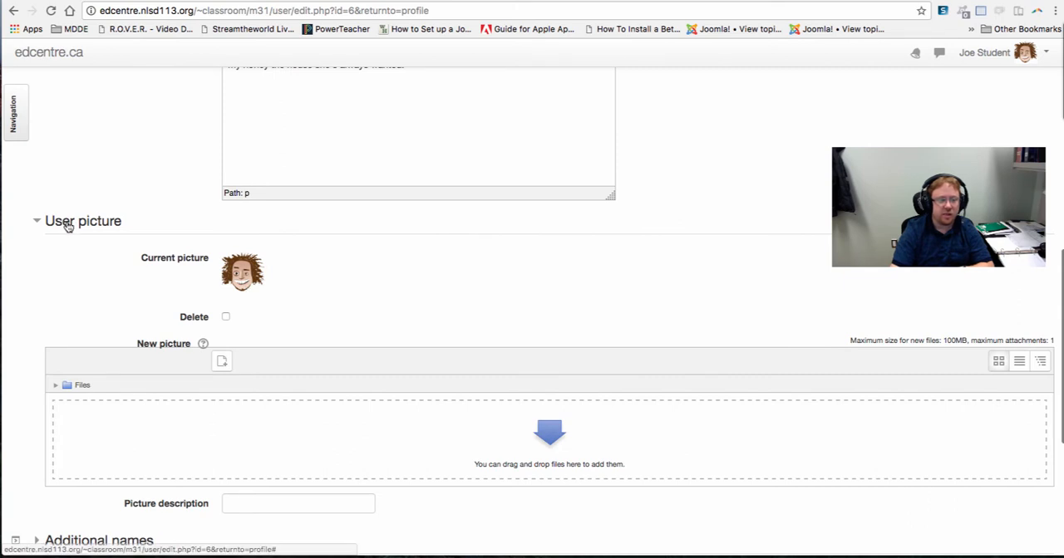
mouse_move(225, 235)
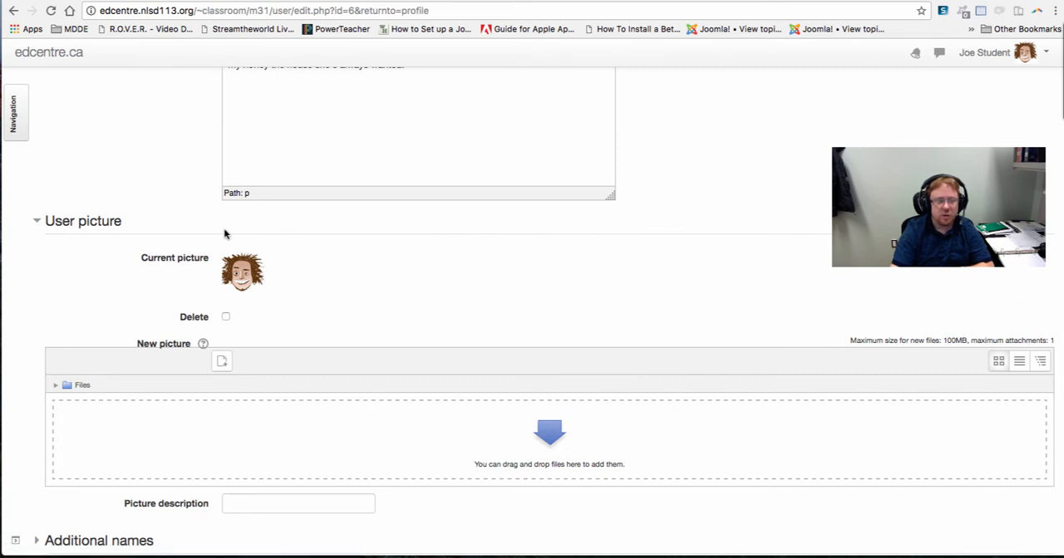
mouse_move(297, 267)
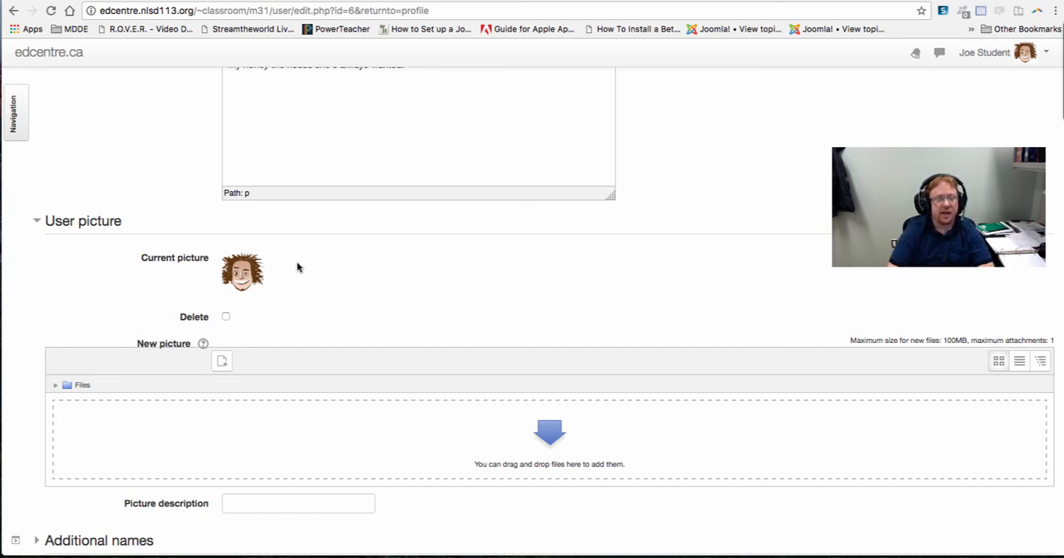
mouse_move(413, 413)
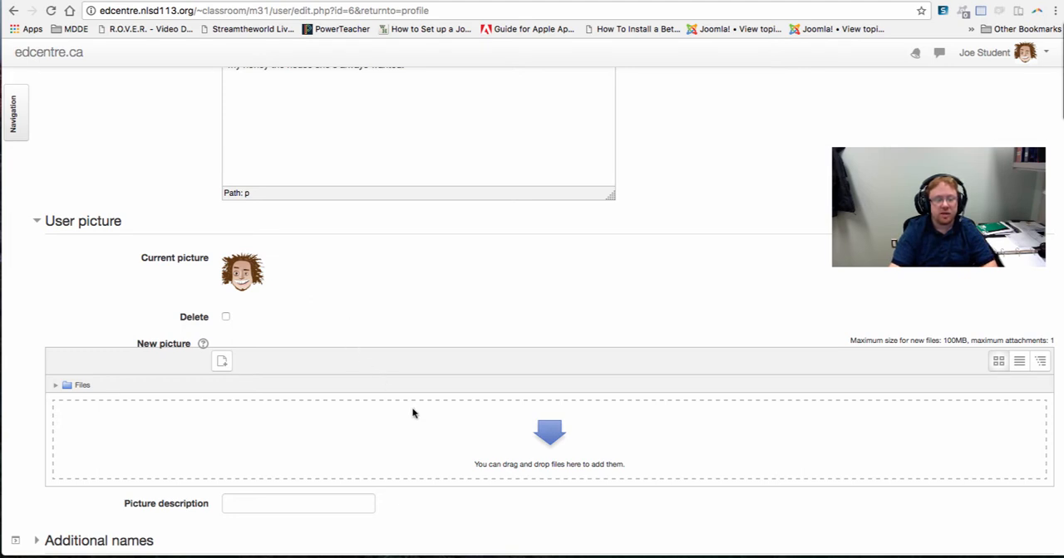
mouse_move(525, 432)
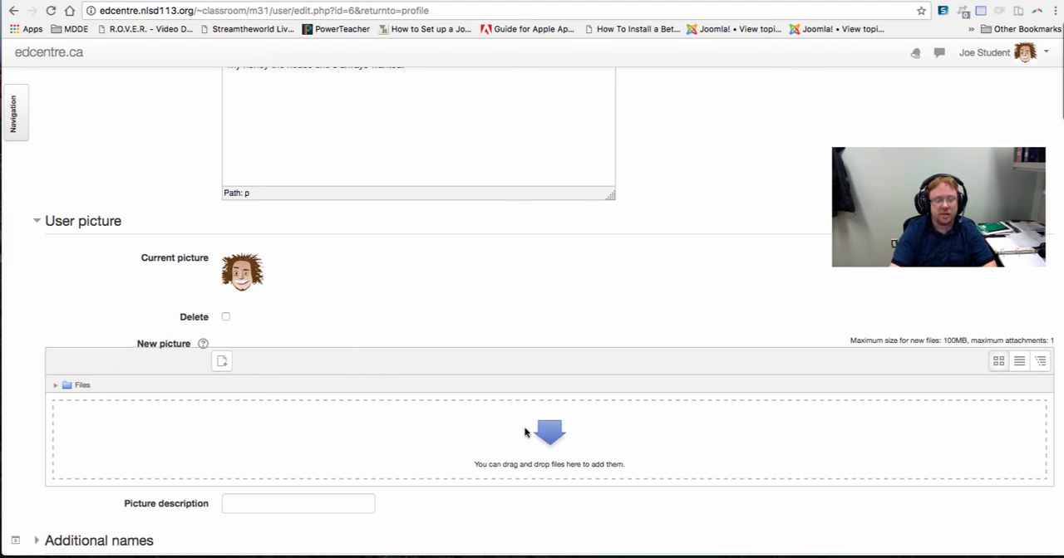
mouse_move(590, 446)
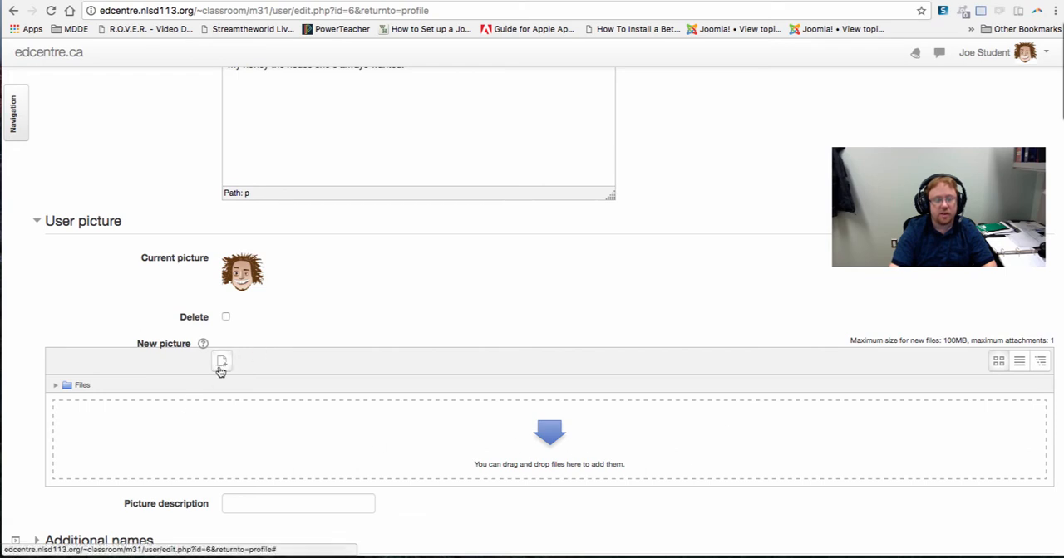
click(221, 361)
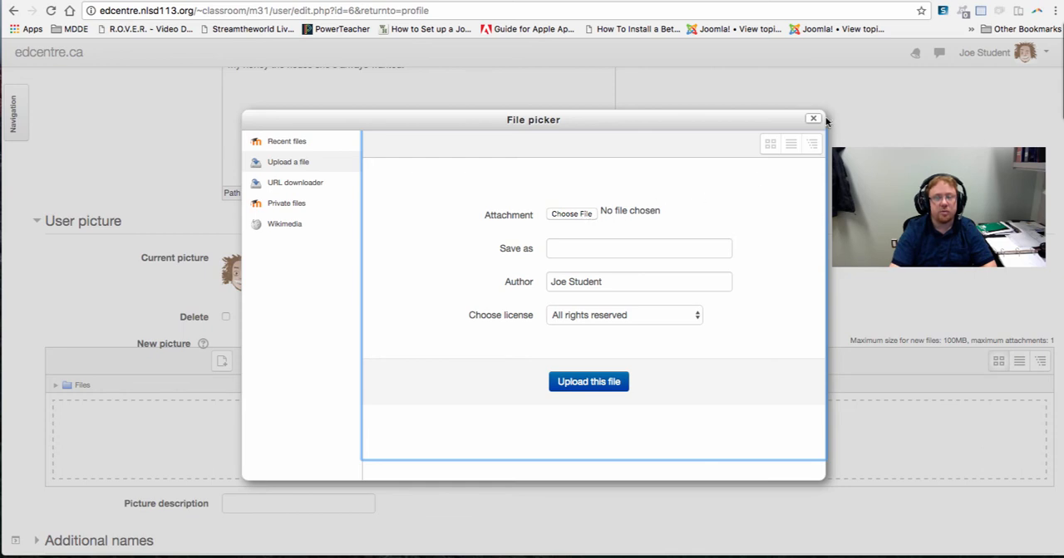
Dismiss the file picker without uploading, keeping the current user picture.
click(813, 118)
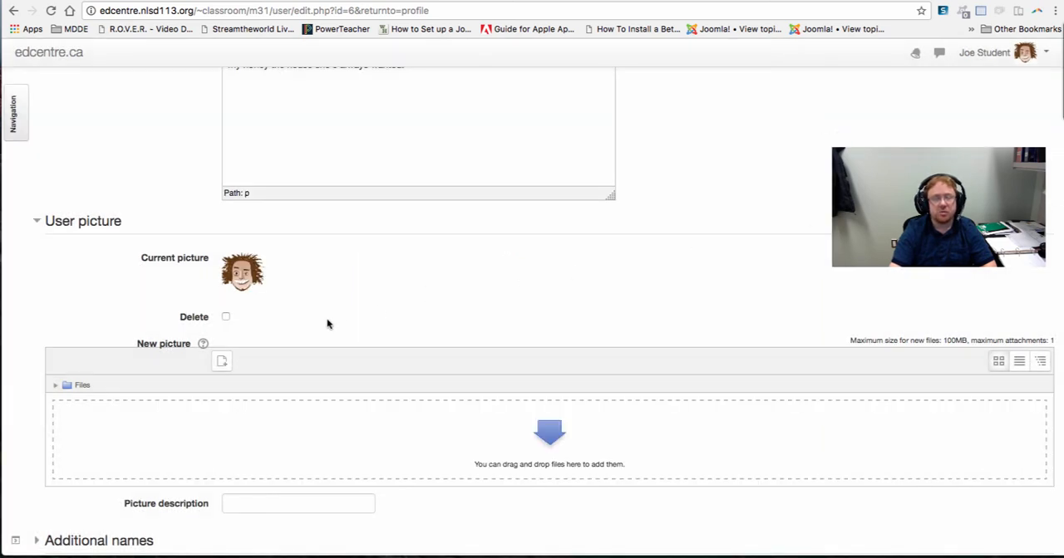
mouse_move(184, 294)
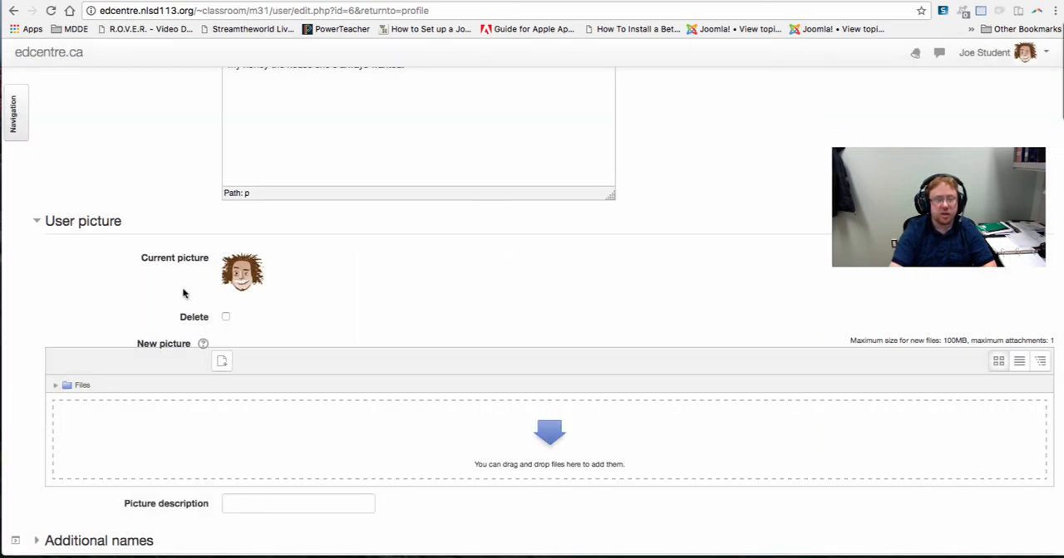
mouse_move(215, 258)
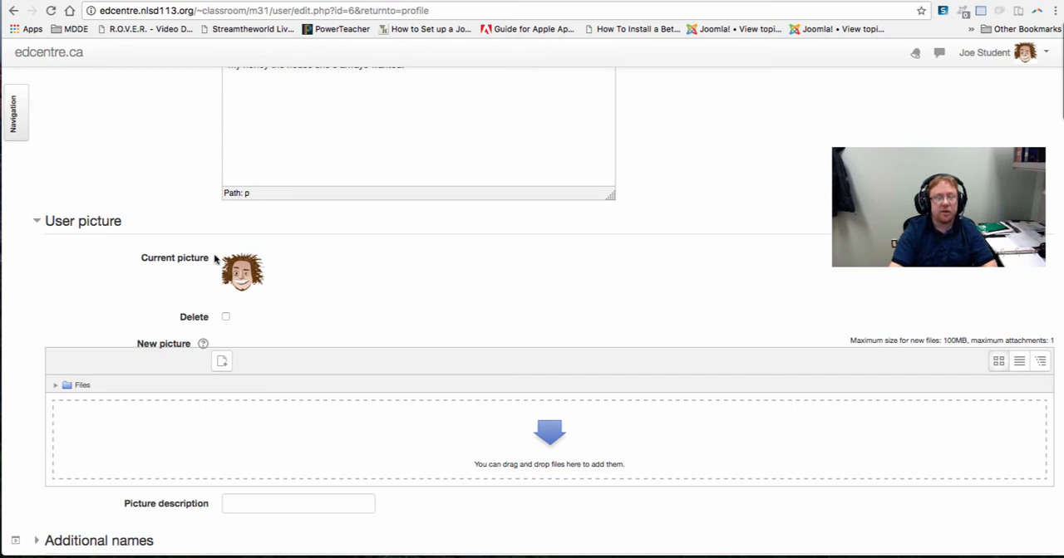
mouse_move(241, 283)
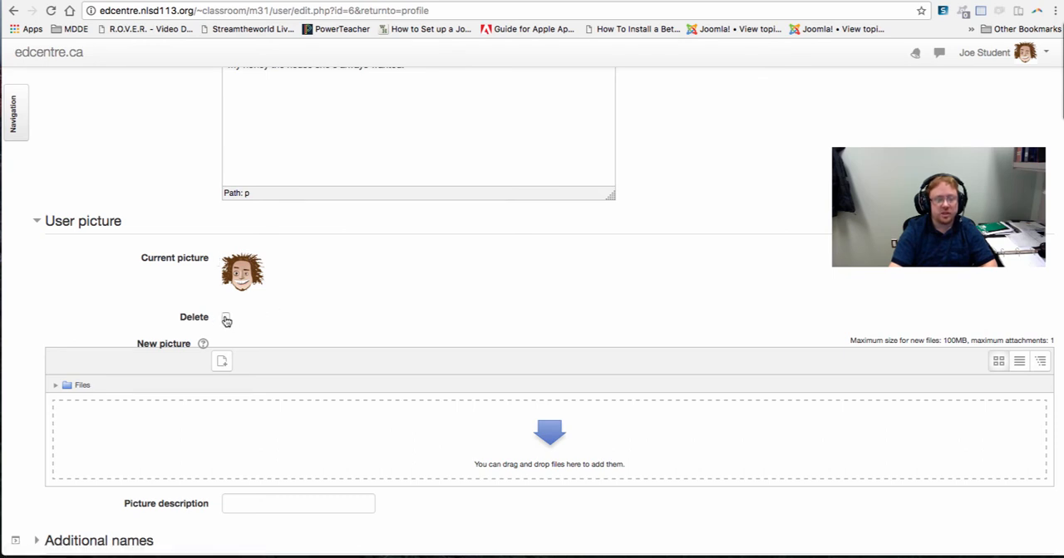
mouse_move(493, 334)
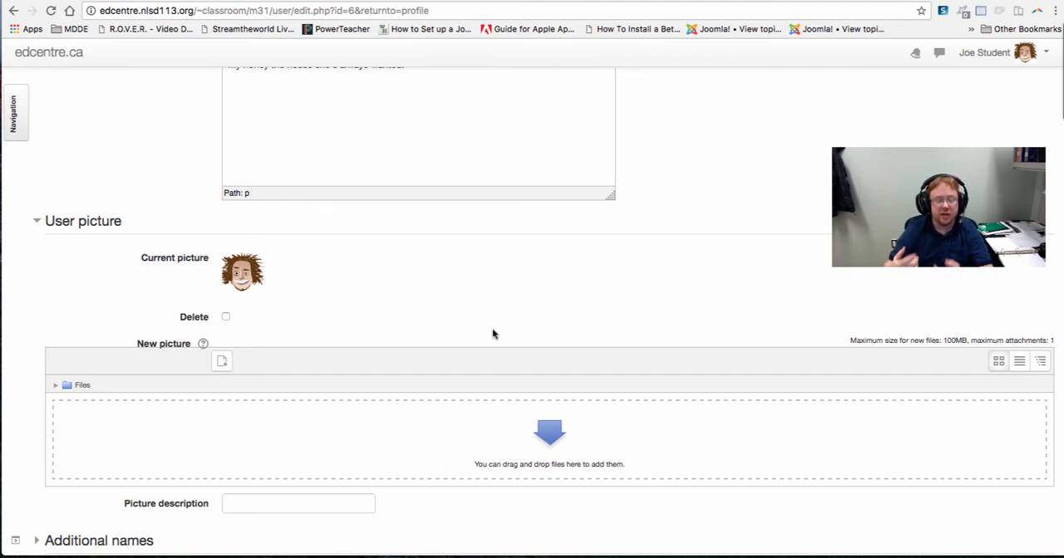
Expand the Interests and Optional sections and scroll through the lower profile fields.
scroll(down, 3)
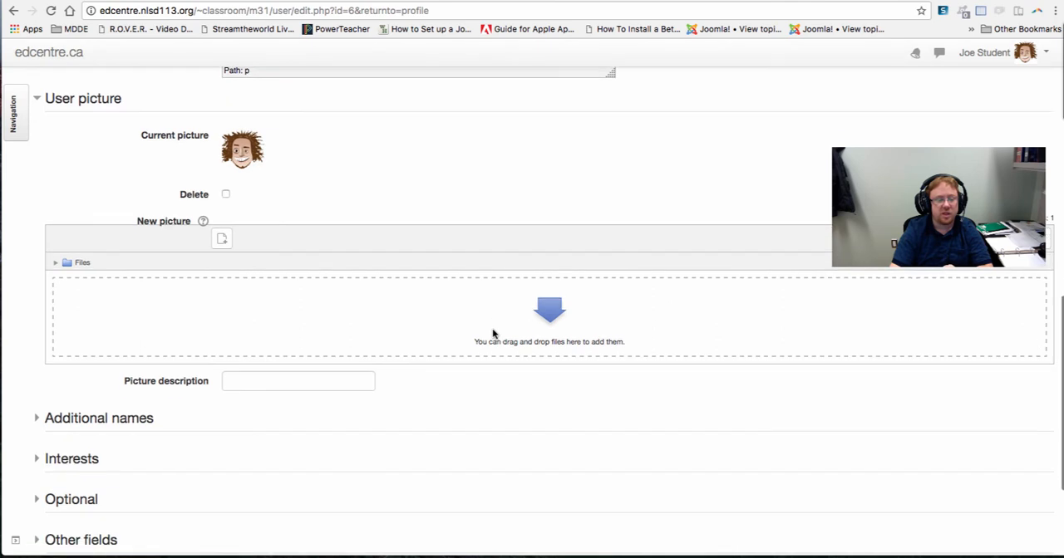
scroll(down, 3)
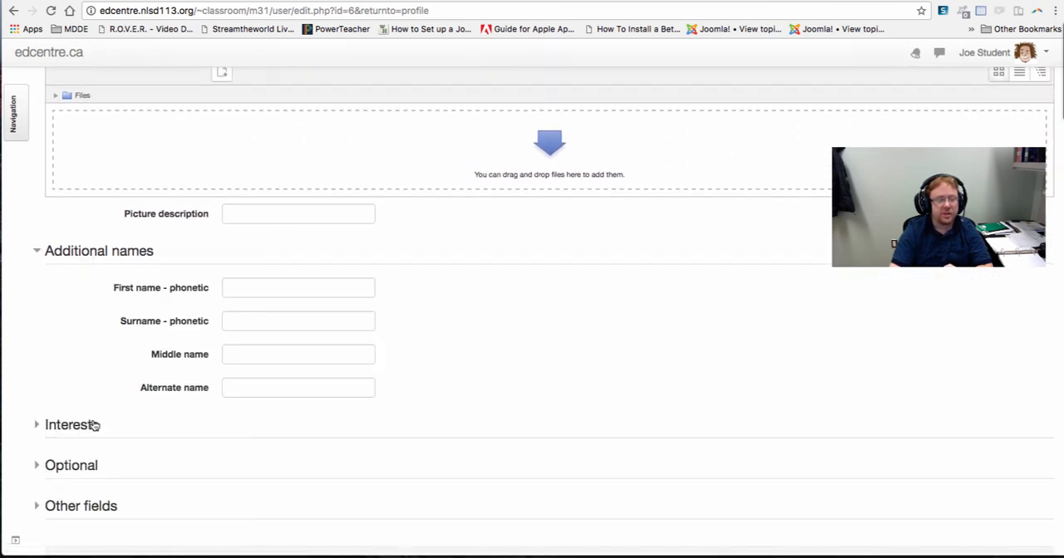
click(72, 425)
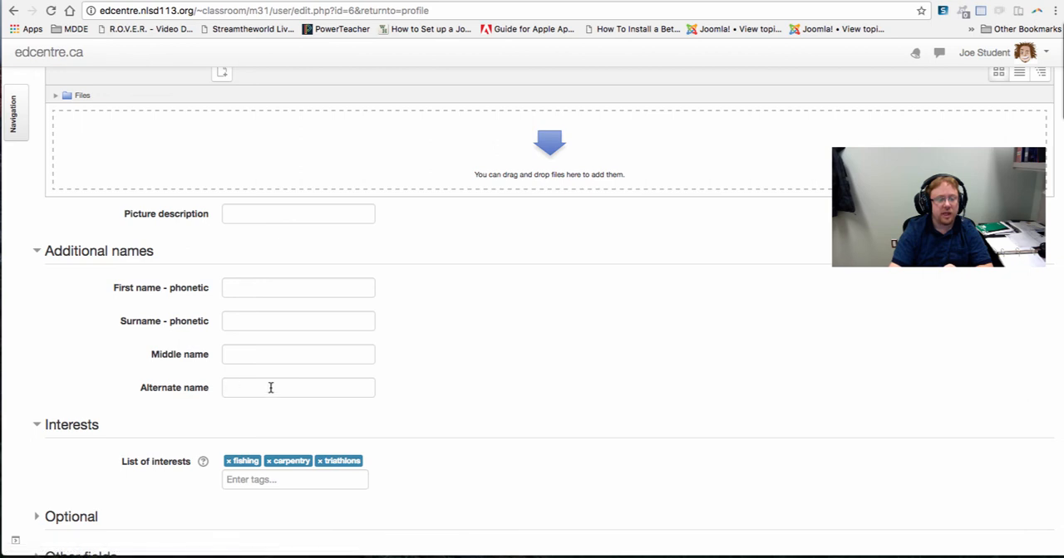
scroll(down, 3)
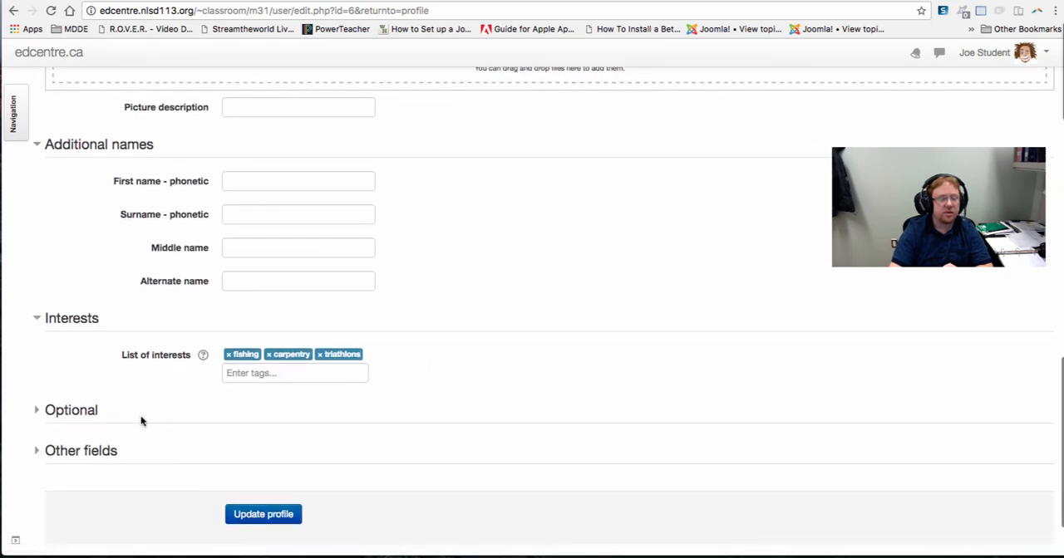
click(70, 410)
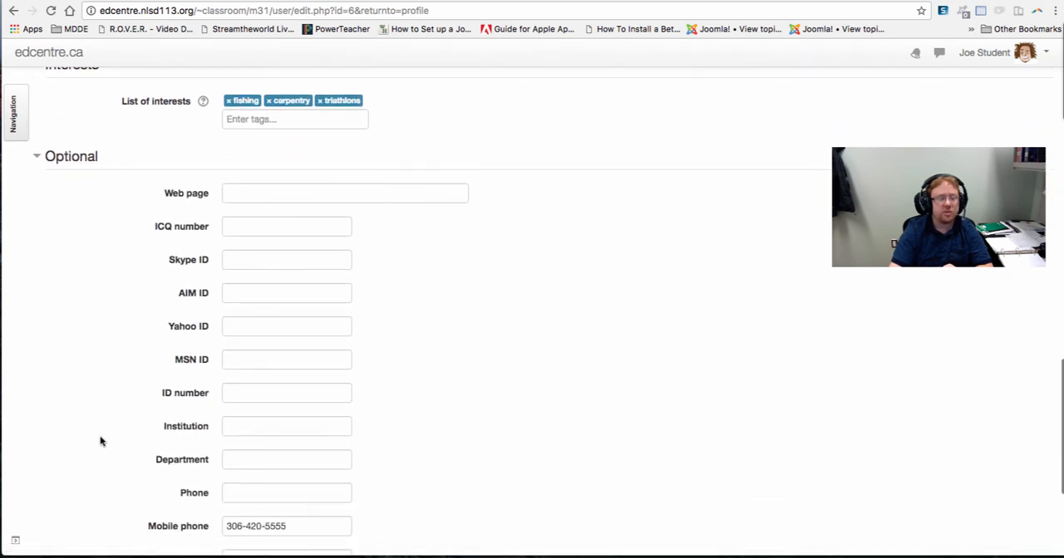
scroll(down, 3)
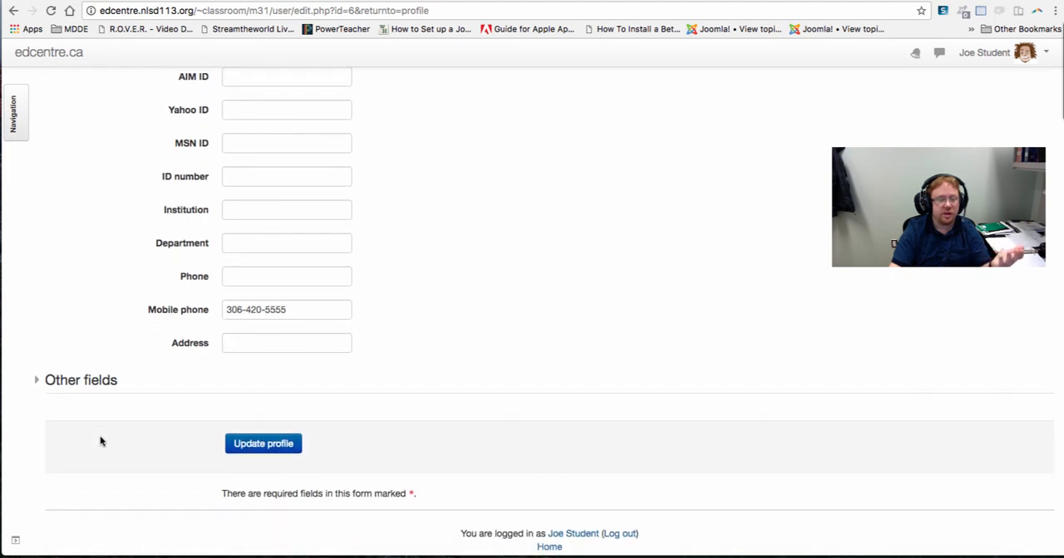
scroll(up, 3)
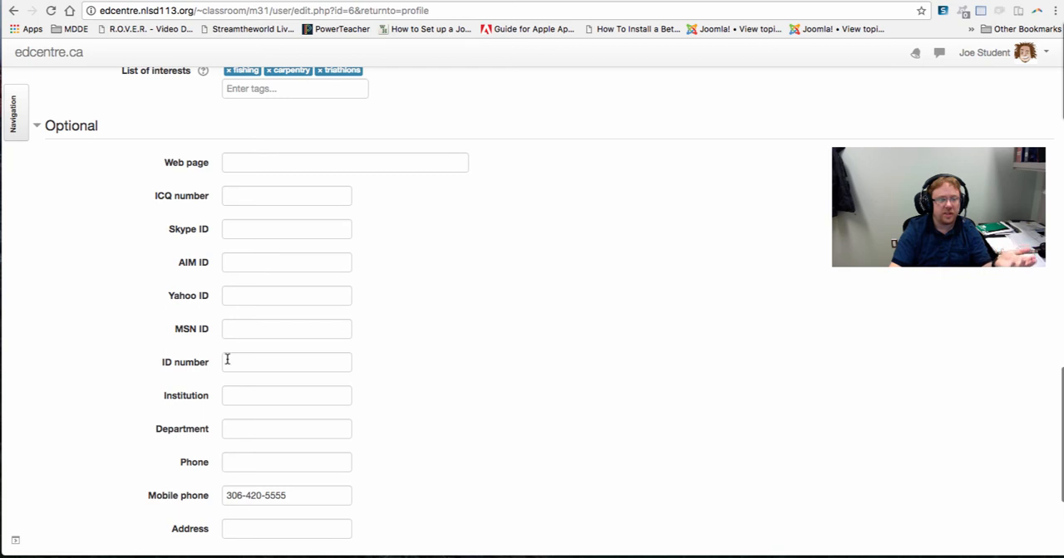
scroll(down, 3)
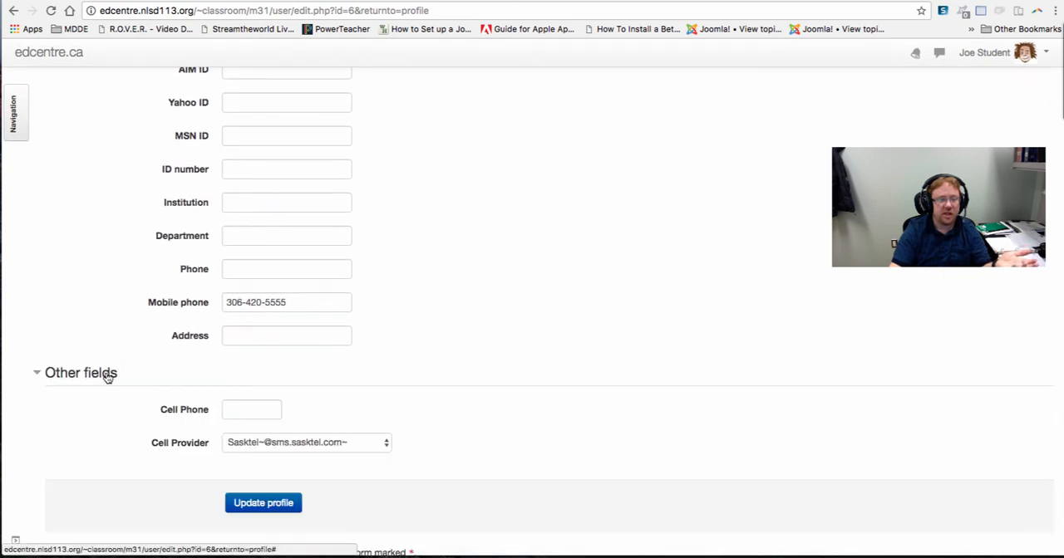
mouse_move(252, 398)
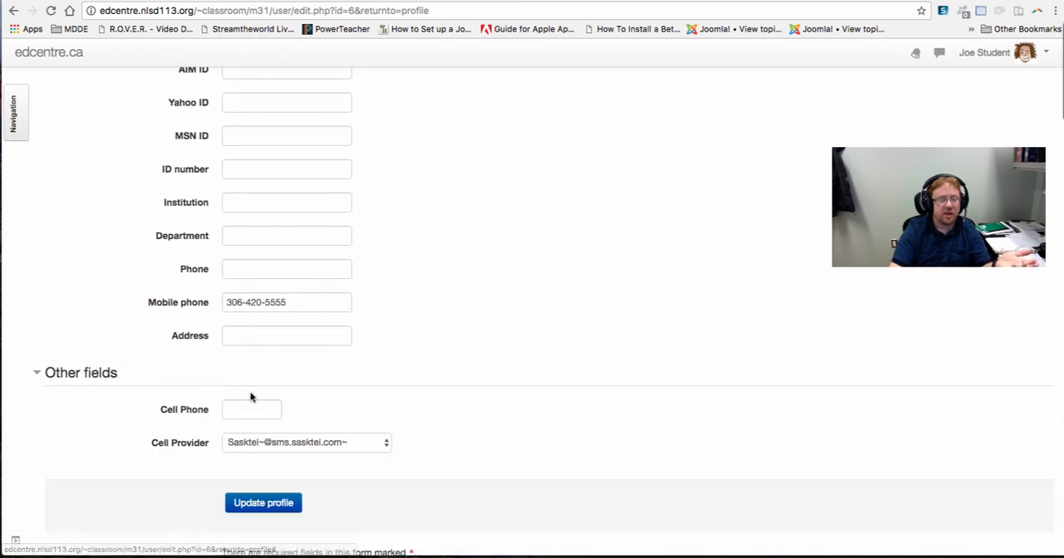